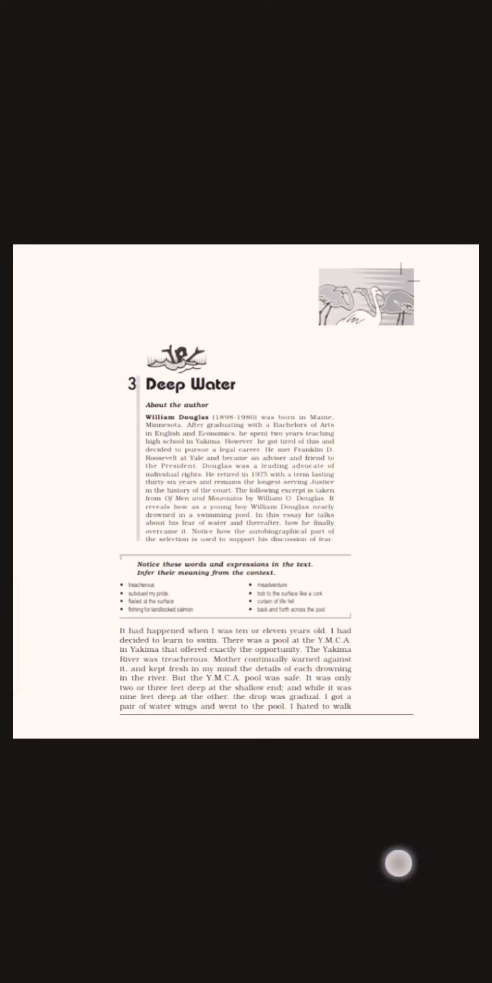
{"action": "mouse_move", "coordinate": [392, 862]}
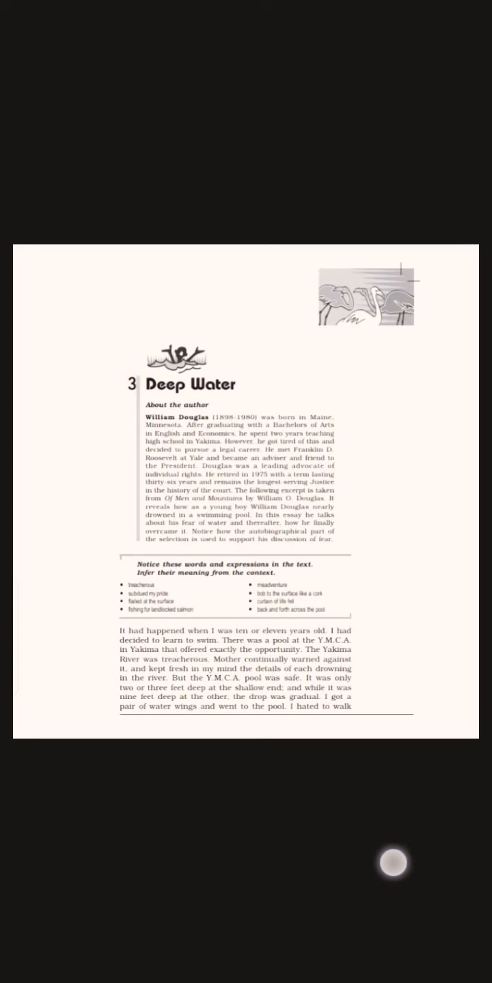